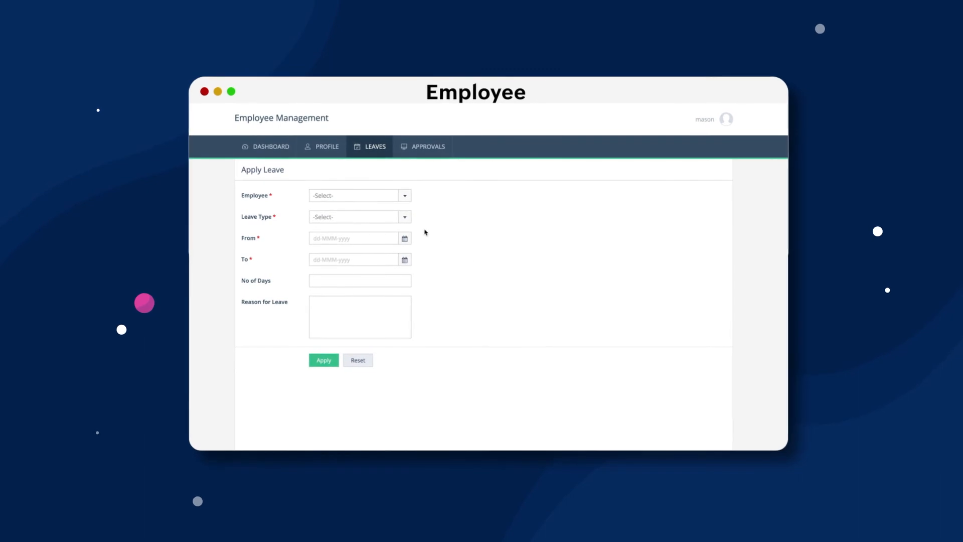
# Apply a five-day sick leave for the employee, 18–22 August 2022, reason fever and cold
pyautogui.click(356, 195)
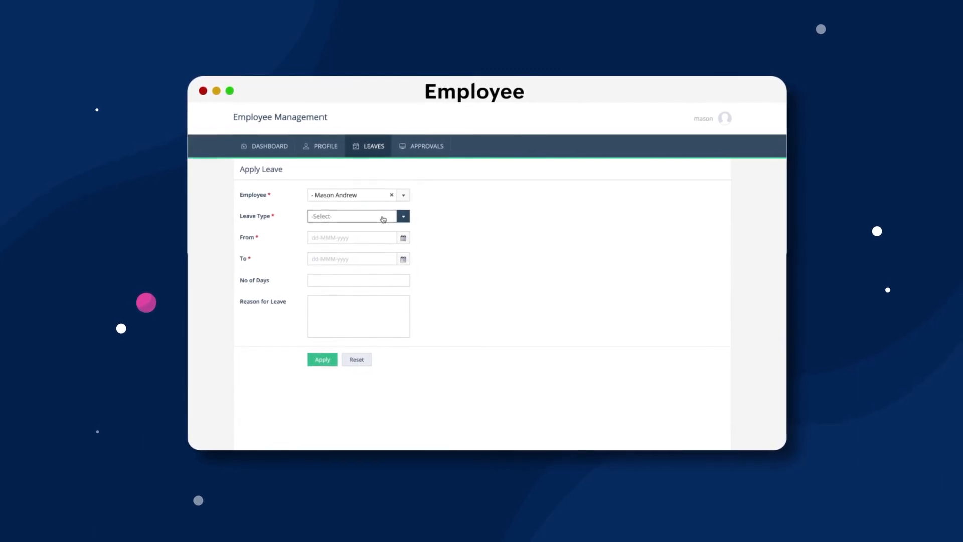
pyautogui.write('Fever & Cold')
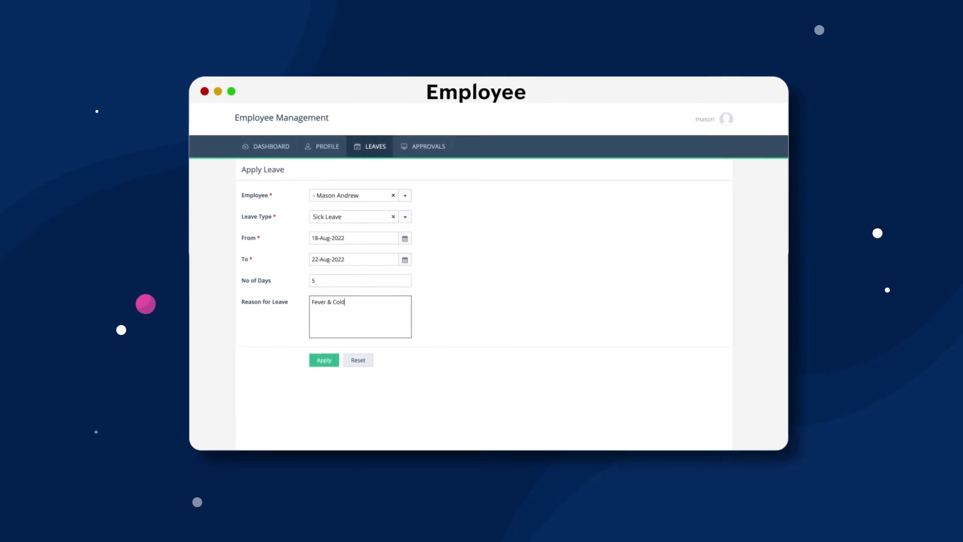
pyautogui.click(324, 360)
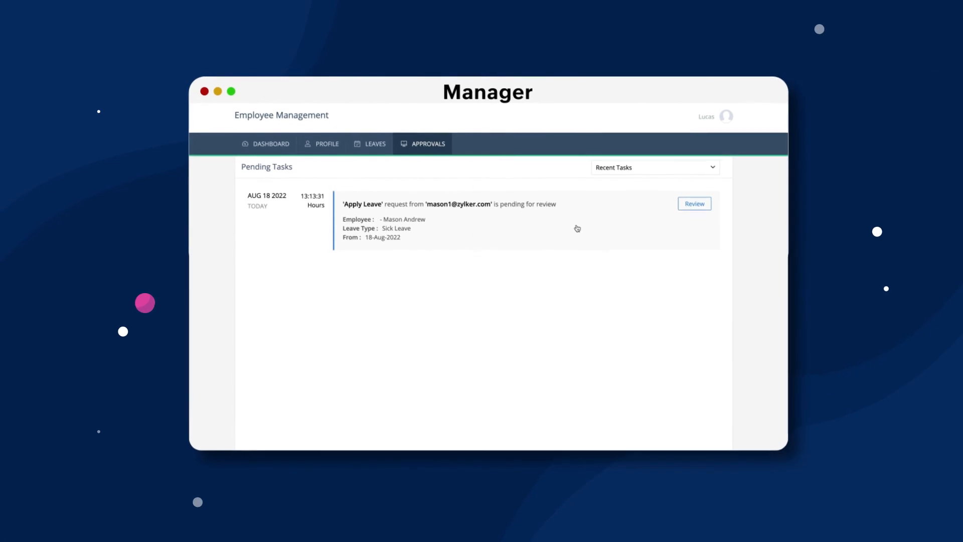
pyautogui.click(694, 204)
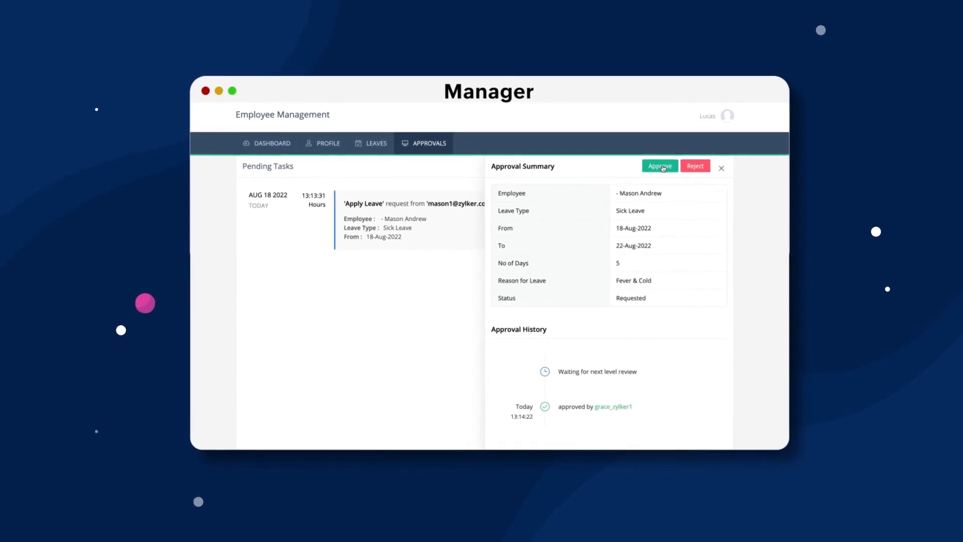
pyautogui.click(659, 165)
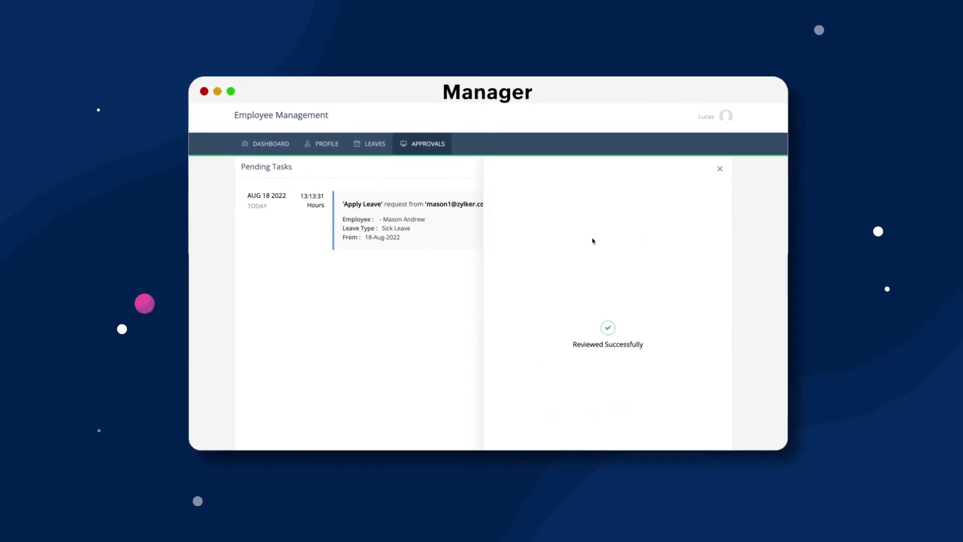